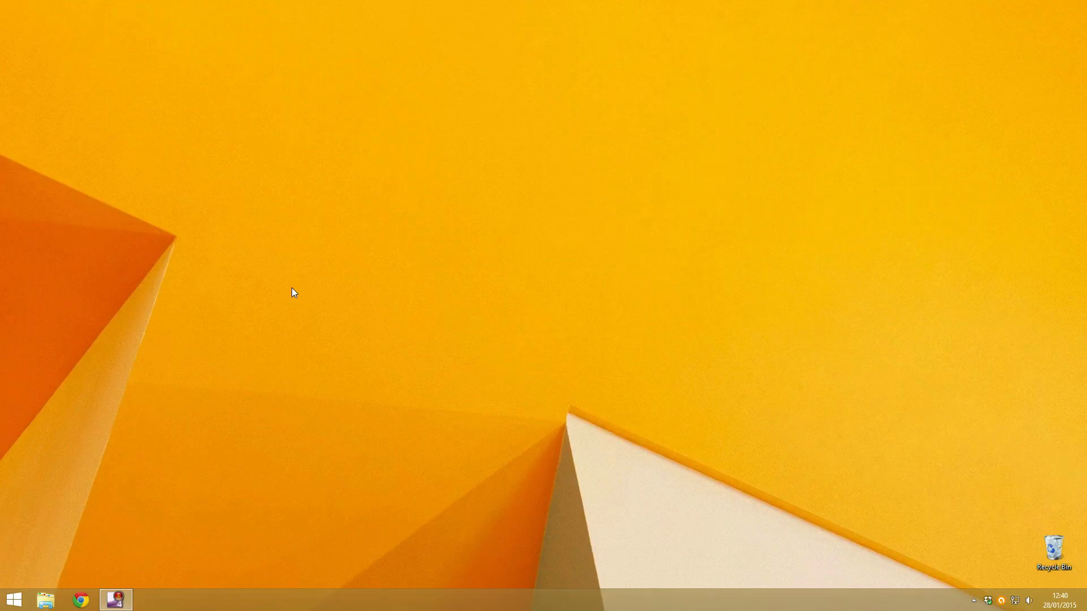
{"action": "mouse_move", "coordinate": [289, 297]}
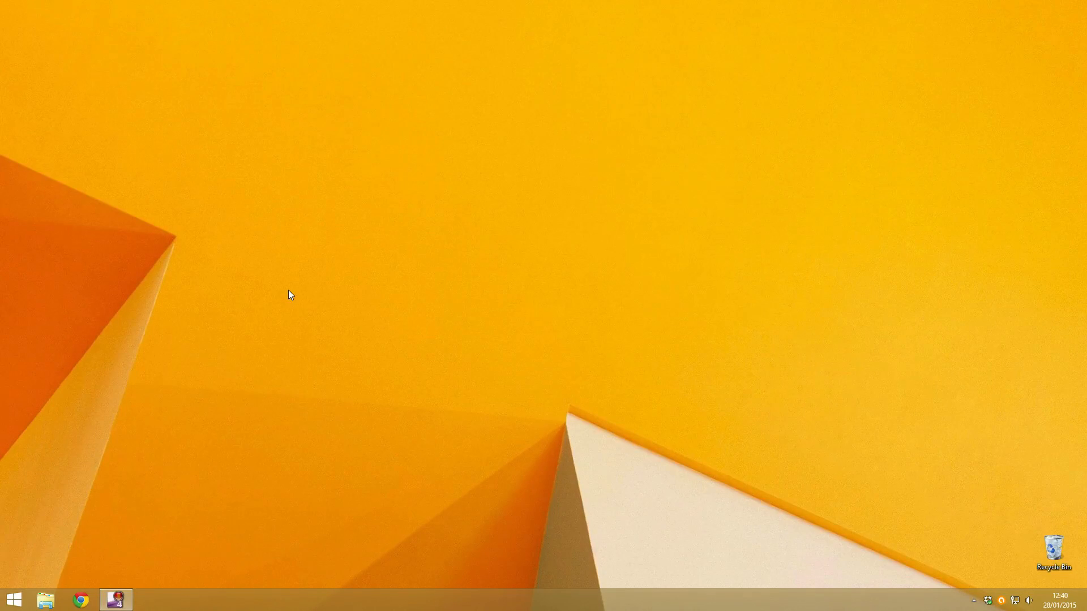
Bring up the Windows 8 Start screen from the taskbar.
{"action": "left_click", "coordinate": [13, 600]}
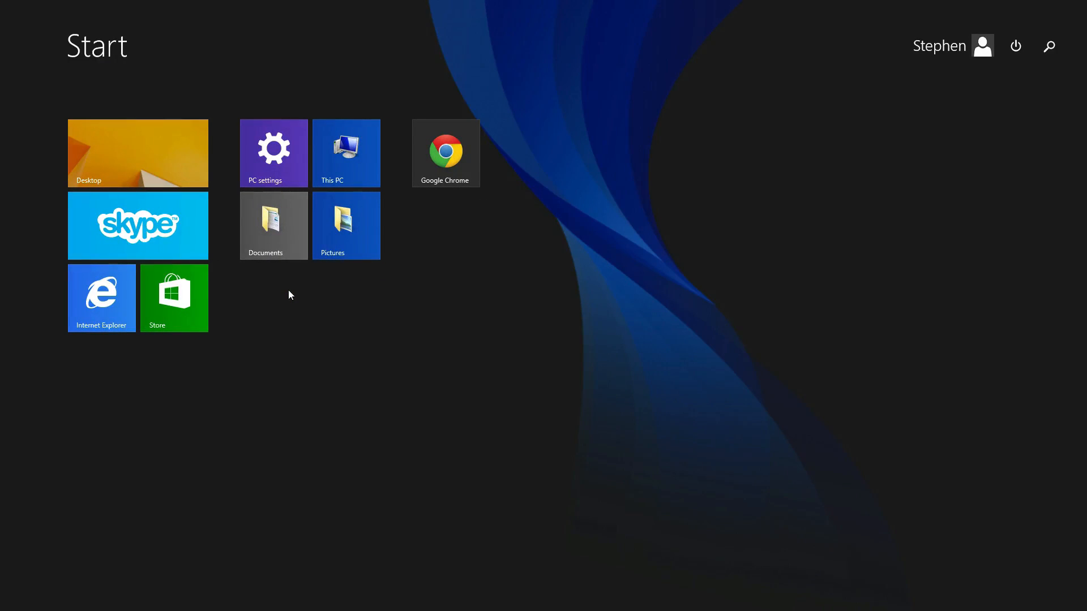
Search for cmd and launch Command Prompt with administrator rights.
{"action": "type", "text": "cmd"}
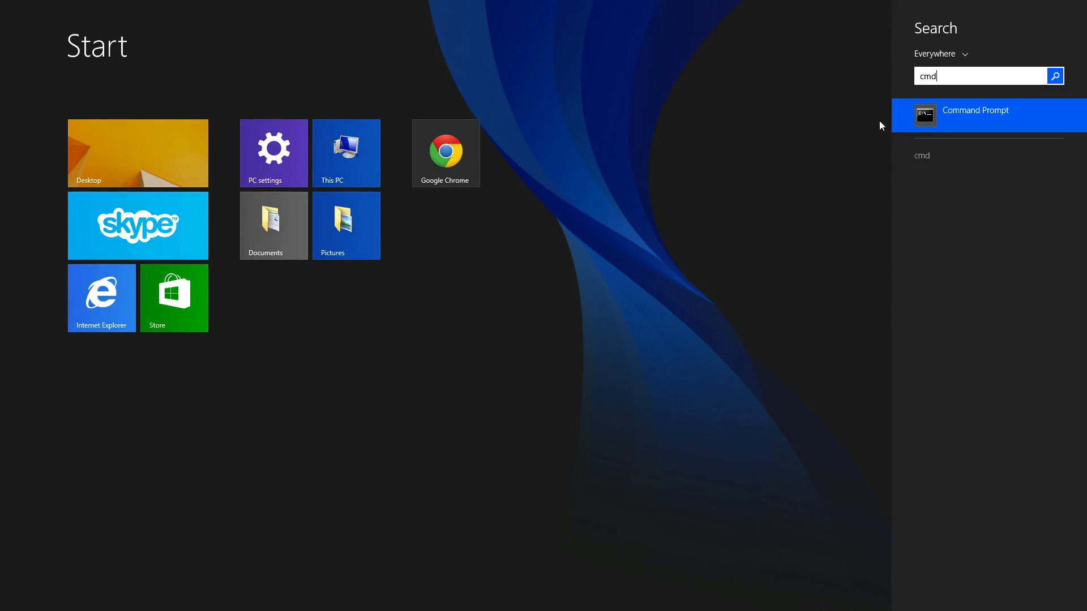
{"action": "right_click", "coordinate": [975, 115]}
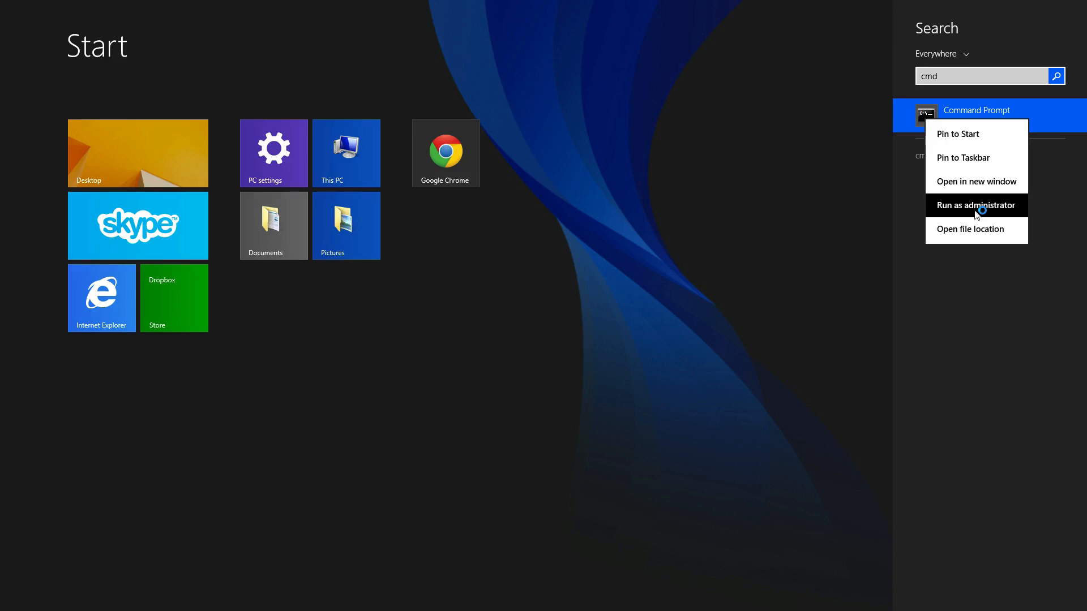
{"action": "left_click", "coordinate": [974, 205]}
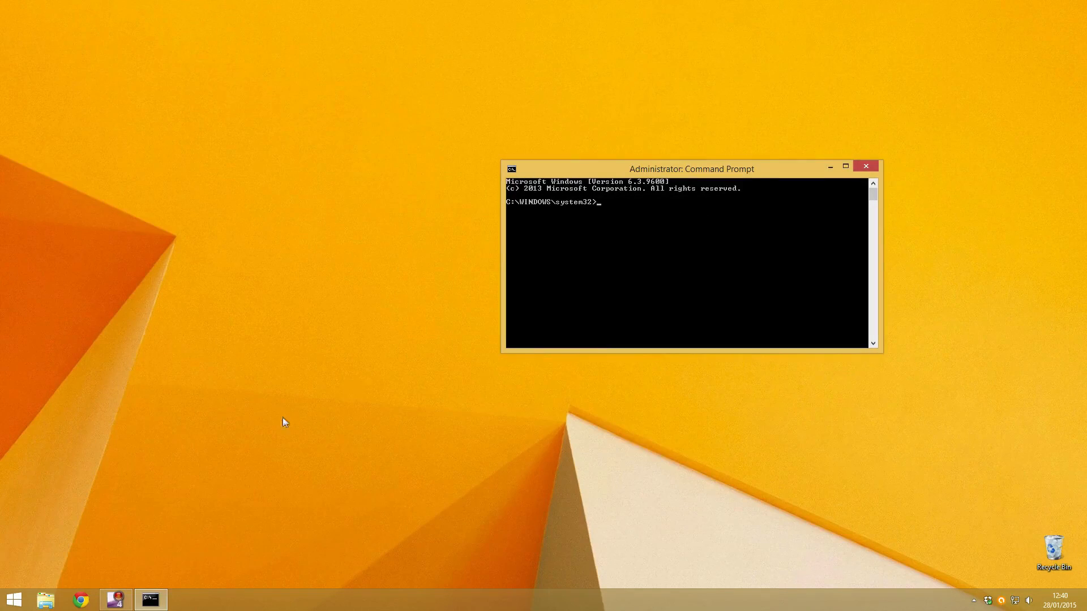
Browse File Explorer from Local Disk (C:) into Users and the user's home folder.
{"action": "left_click", "coordinate": [45, 600]}
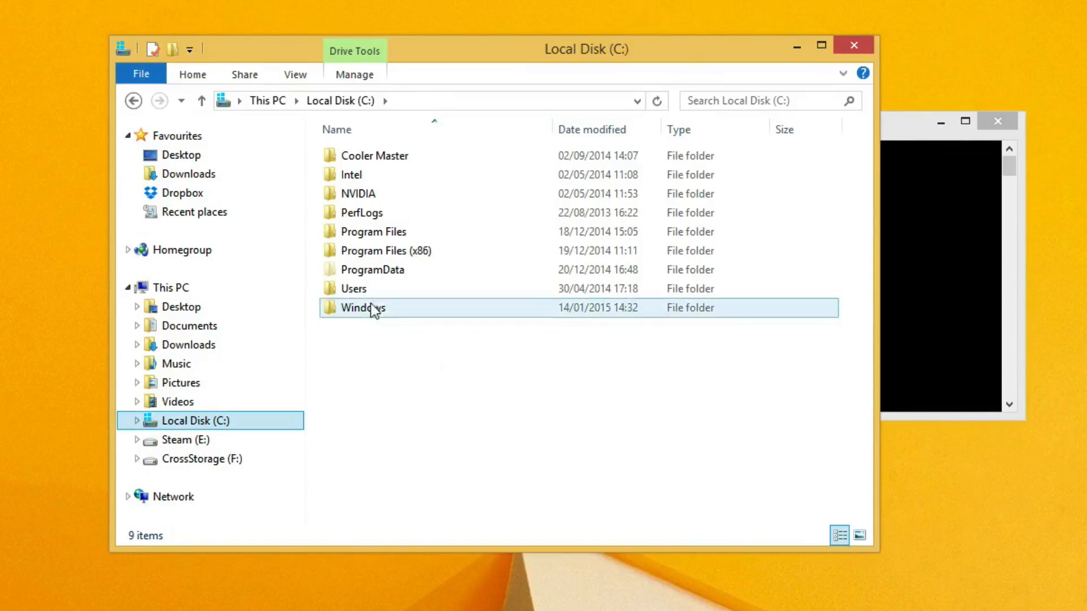
{"action": "mouse_move", "coordinate": [383, 289]}
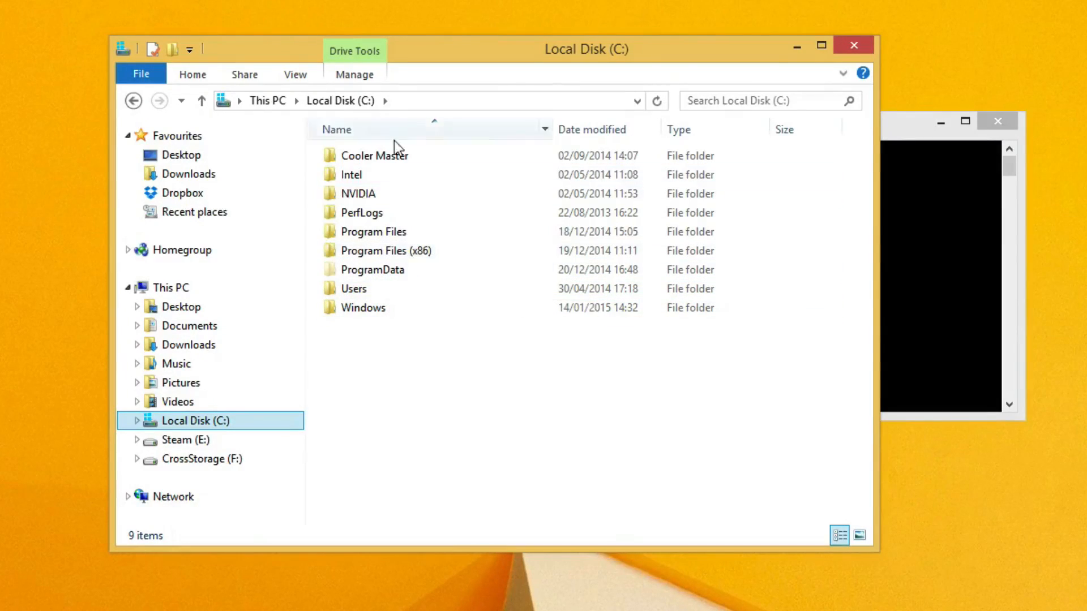
{"action": "double_click", "coordinate": [353, 288]}
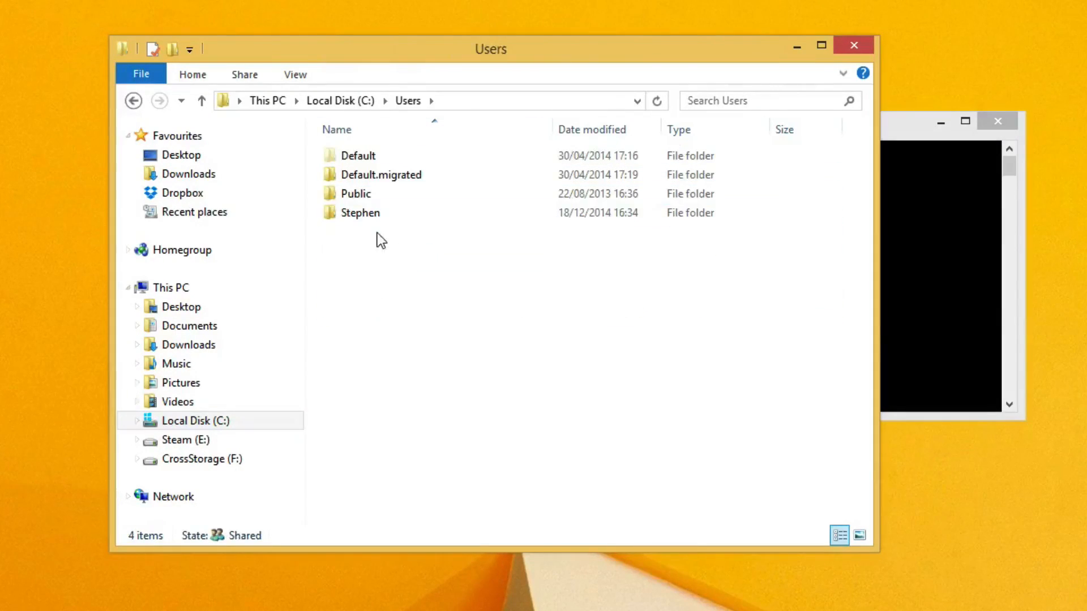
{"action": "double_click", "coordinate": [360, 211]}
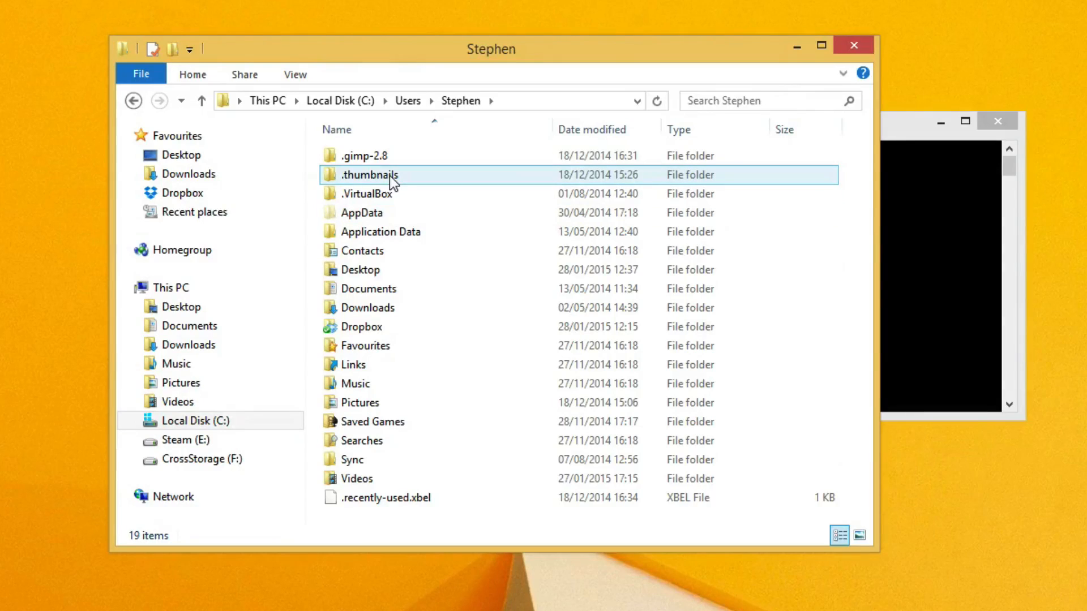
{"action": "left_click", "coordinate": [355, 384]}
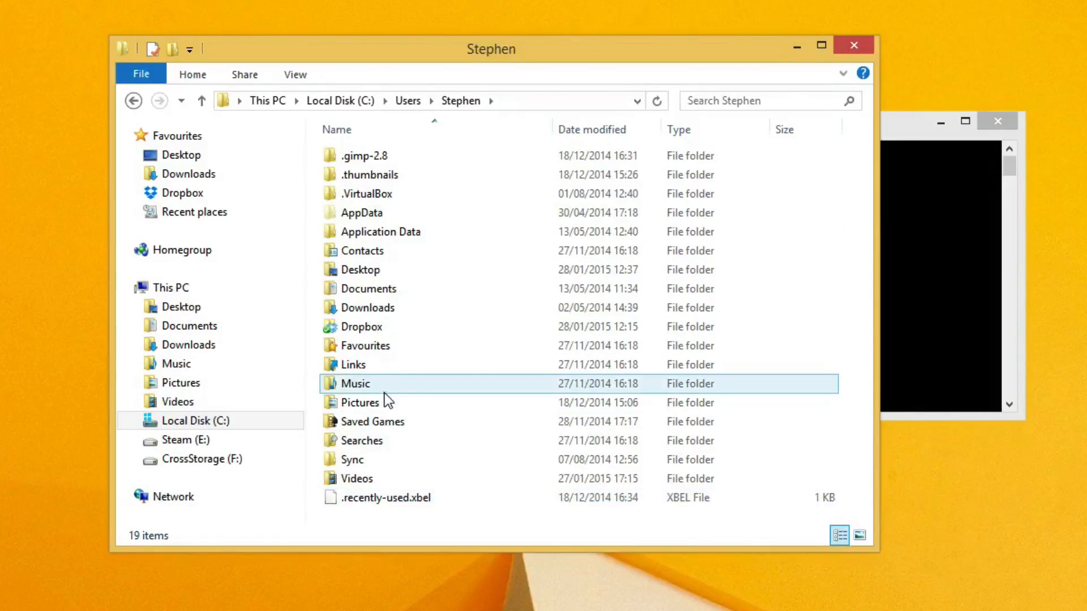
{"action": "left_click", "coordinate": [367, 307]}
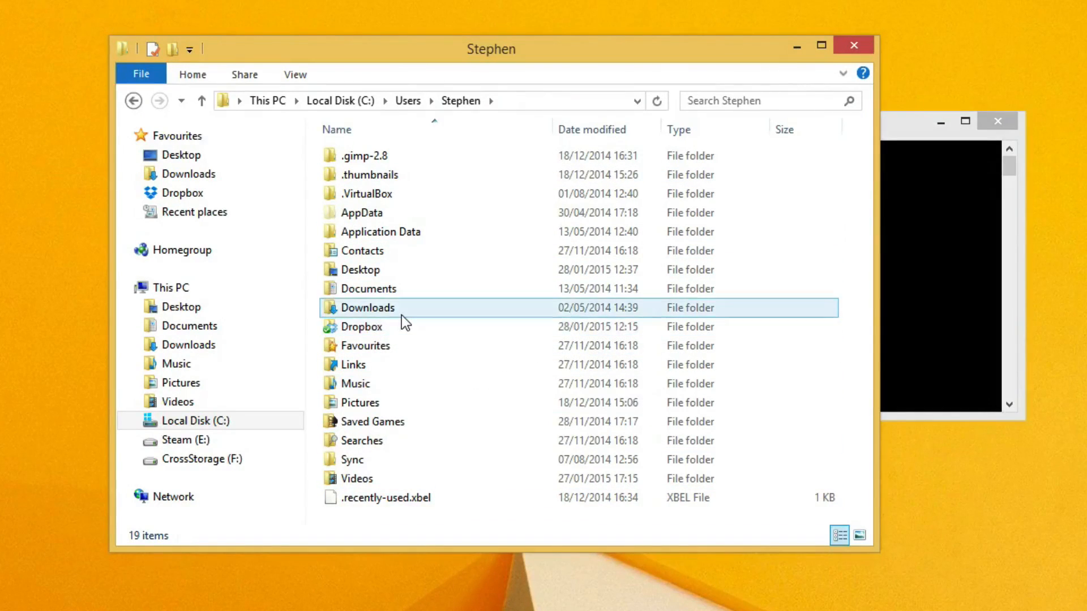
{"action": "mouse_move", "coordinate": [365, 345]}
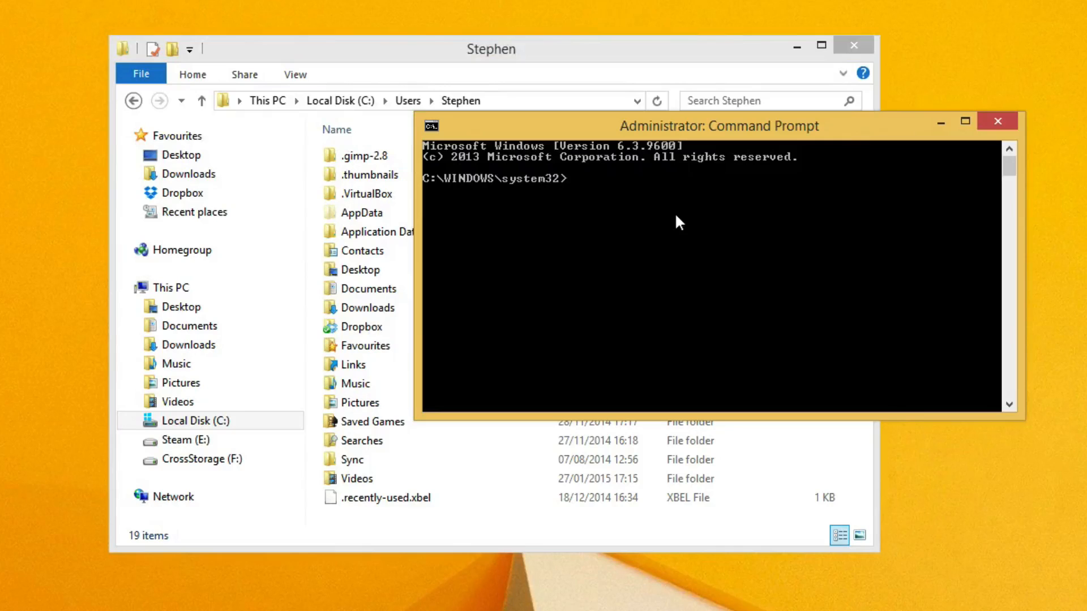
Begin the command with mklink /d at the administrator prompt.
{"action": "type", "text": "mkl"}
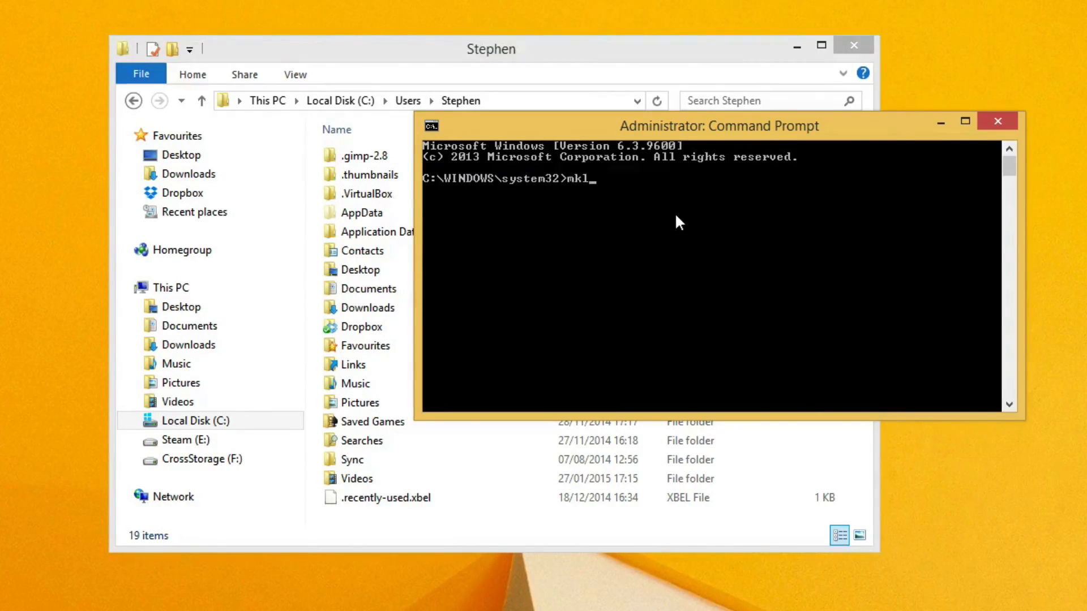
{"action": "type", "text": "ink /"}
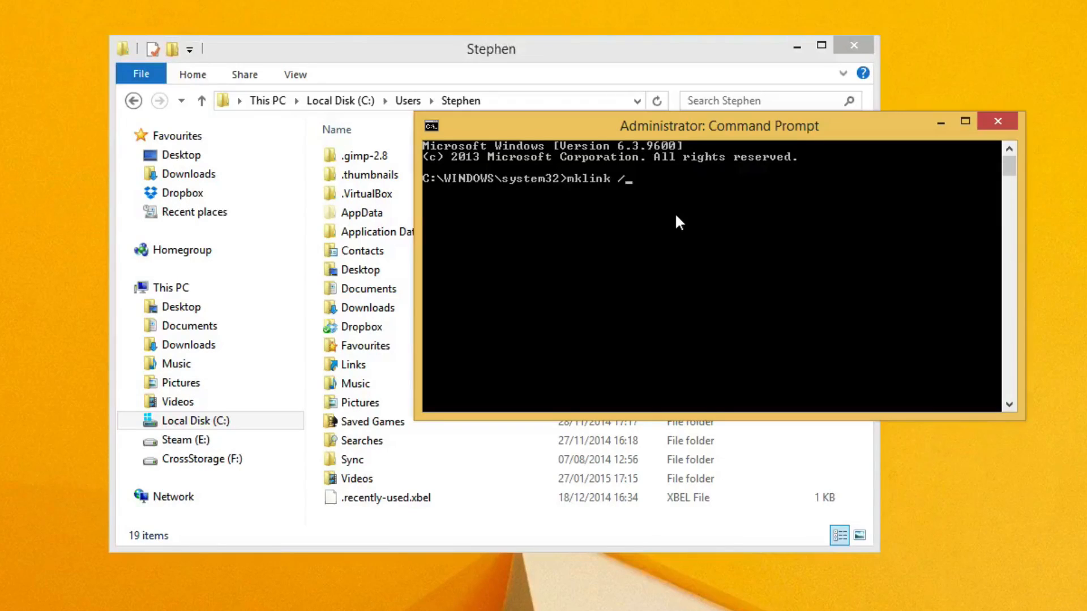
{"action": "type", "text": "d"}
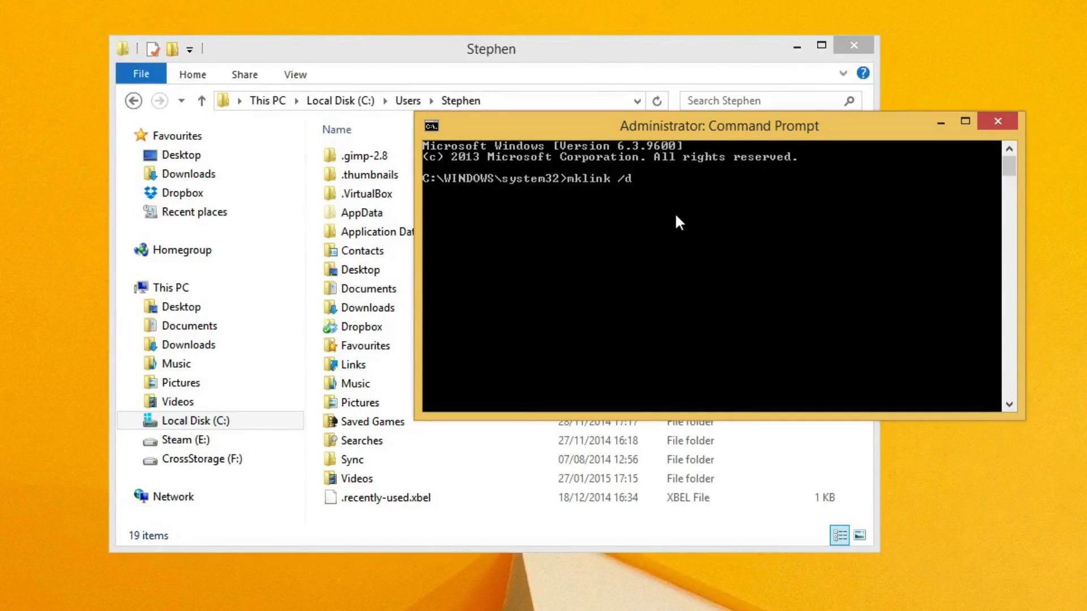
{"action": "mouse_move", "coordinate": [631, 195]}
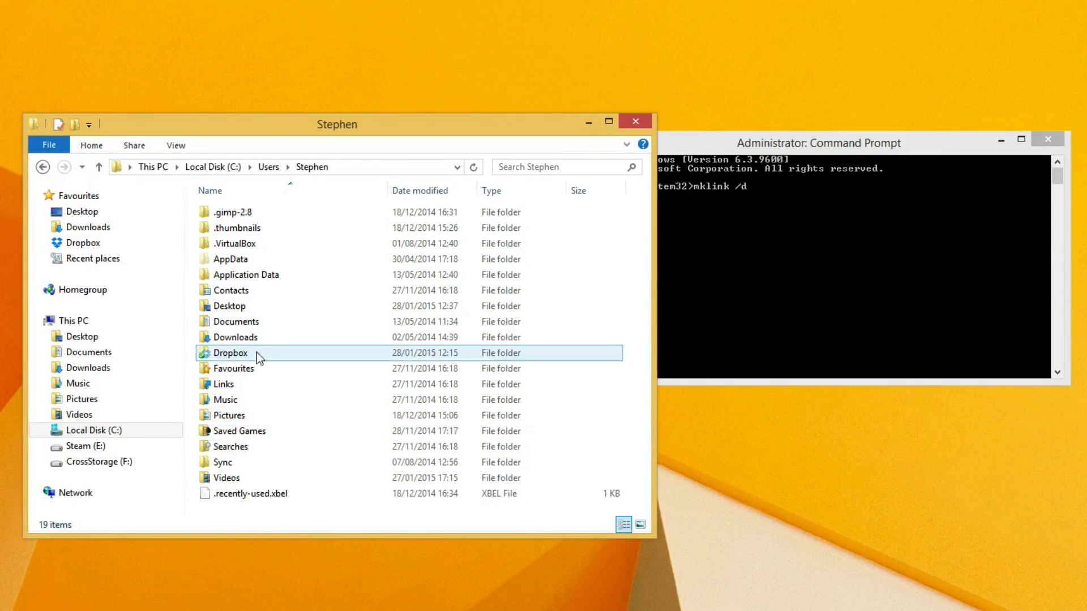
Enter the Desktop folder and copy its full path from the address bar.
{"action": "left_click", "coordinate": [228, 306]}
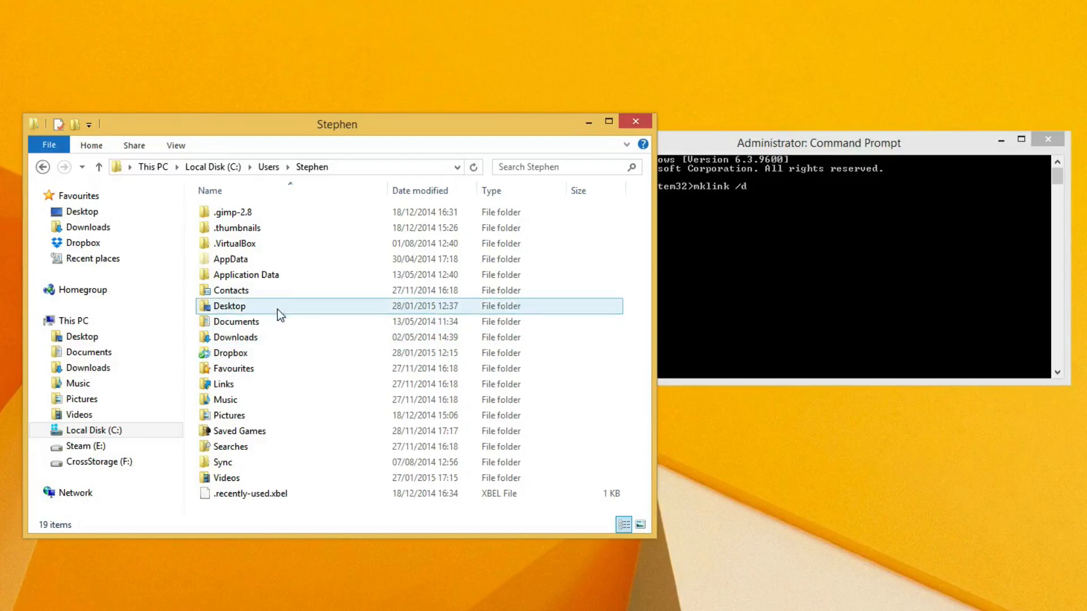
{"action": "double_click", "coordinate": [228, 306]}
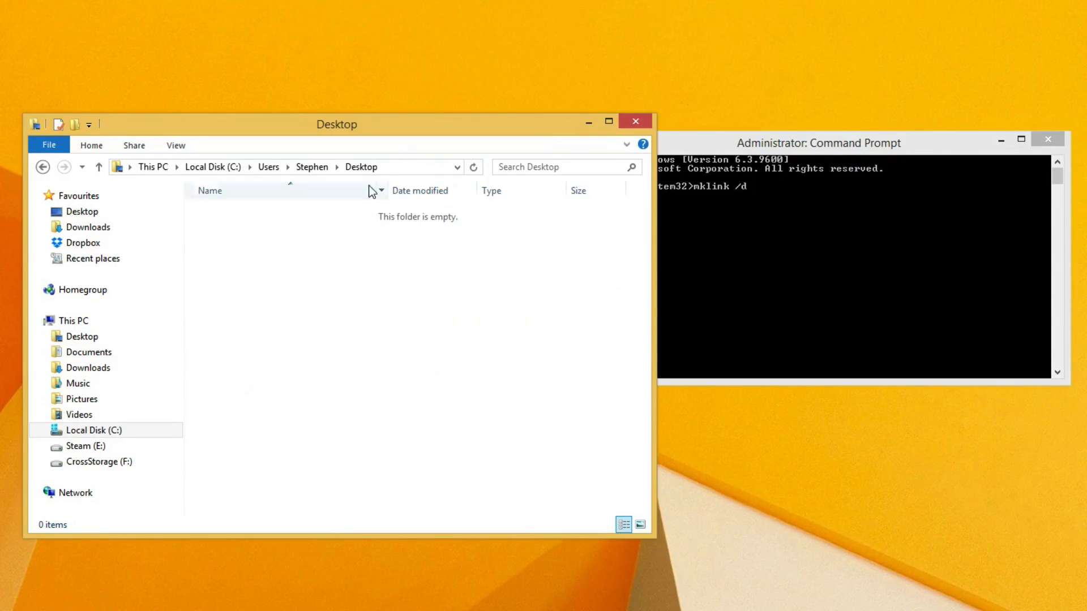
{"action": "left_click", "coordinate": [278, 168]}
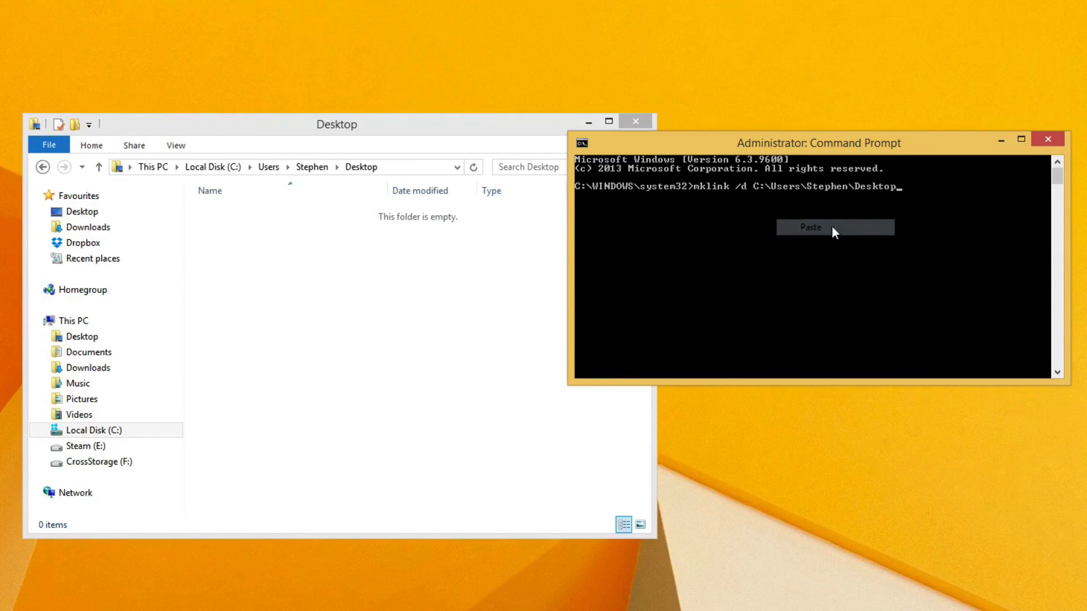
Paste the Desktop path into the command and append \Dropbox as the link name.
{"action": "left_click", "coordinate": [811, 227]}
{"action": "type", "text": "\\"}
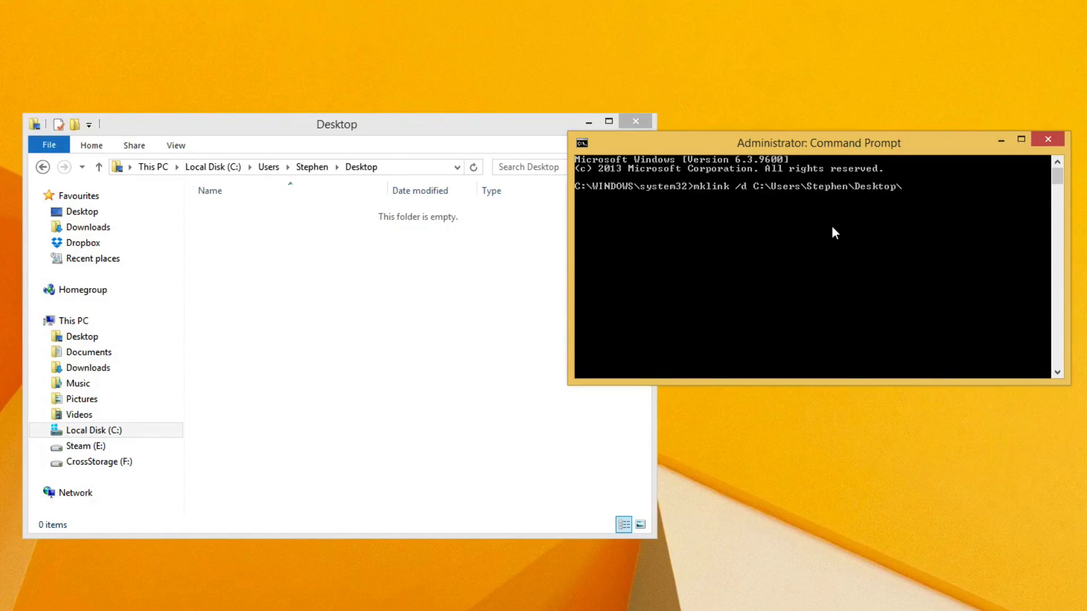
{"action": "type", "text": "Do"}
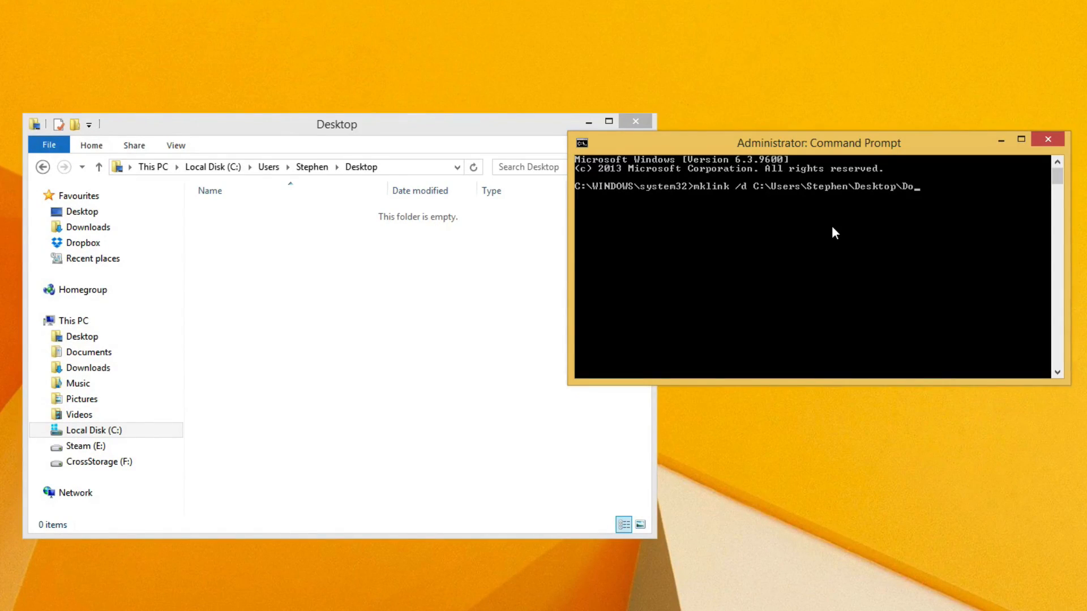
{"action": "type", "text": "rop"}
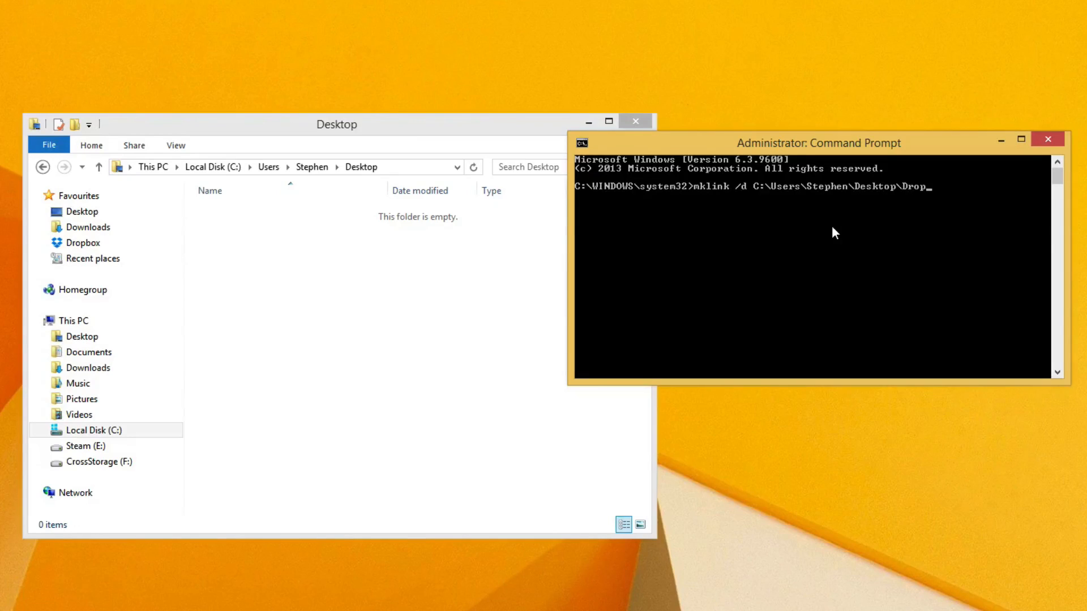
{"action": "type", "text": "box"}
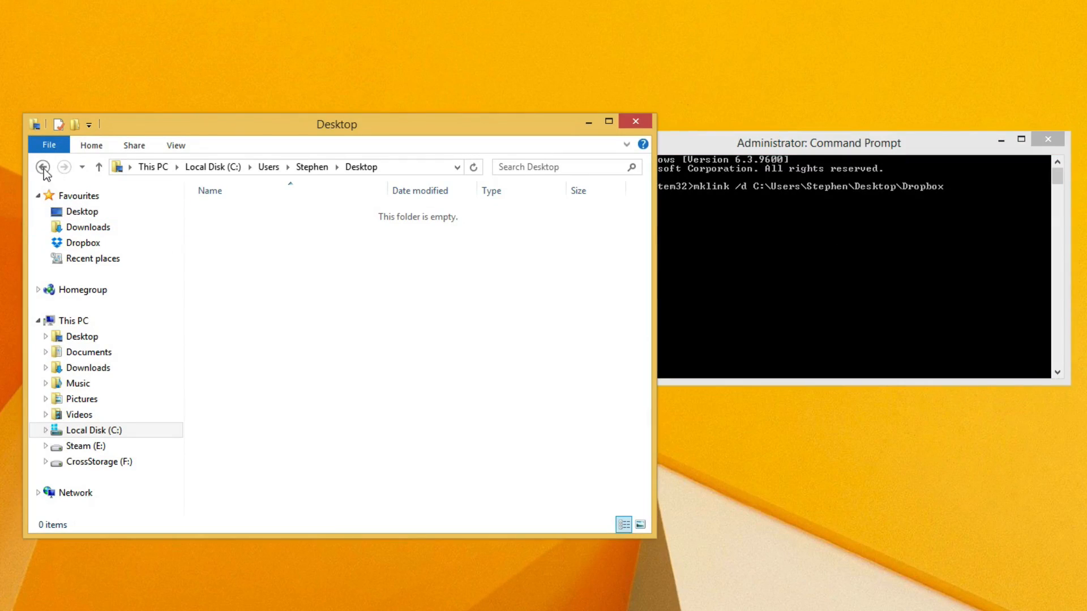
Go back, enter the Dropbox folder and copy its full path as the link target.
{"action": "left_click", "coordinate": [42, 167]}
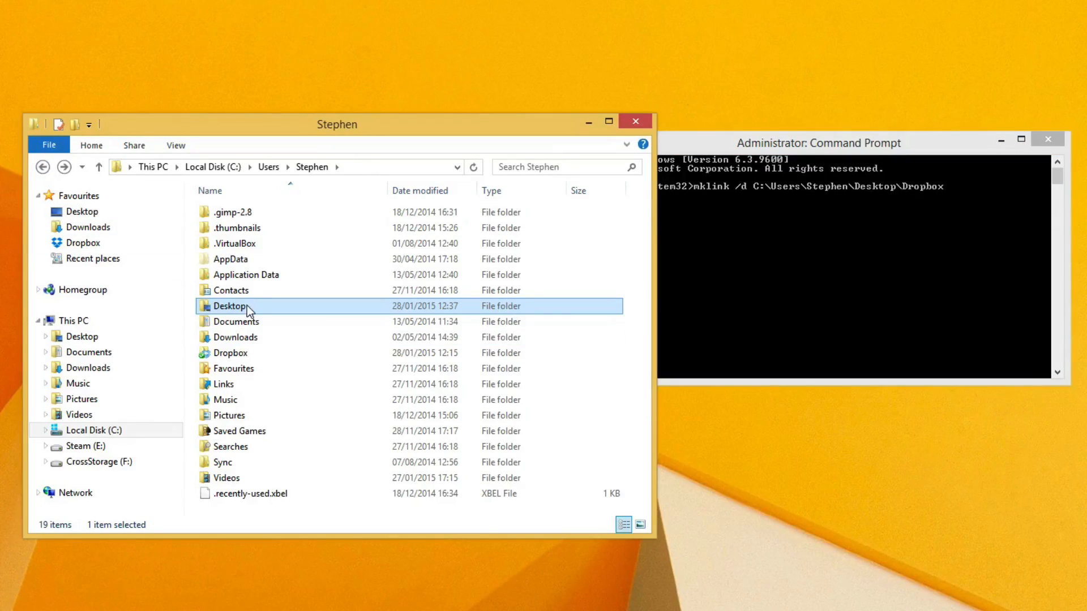
{"action": "left_click", "coordinate": [229, 353]}
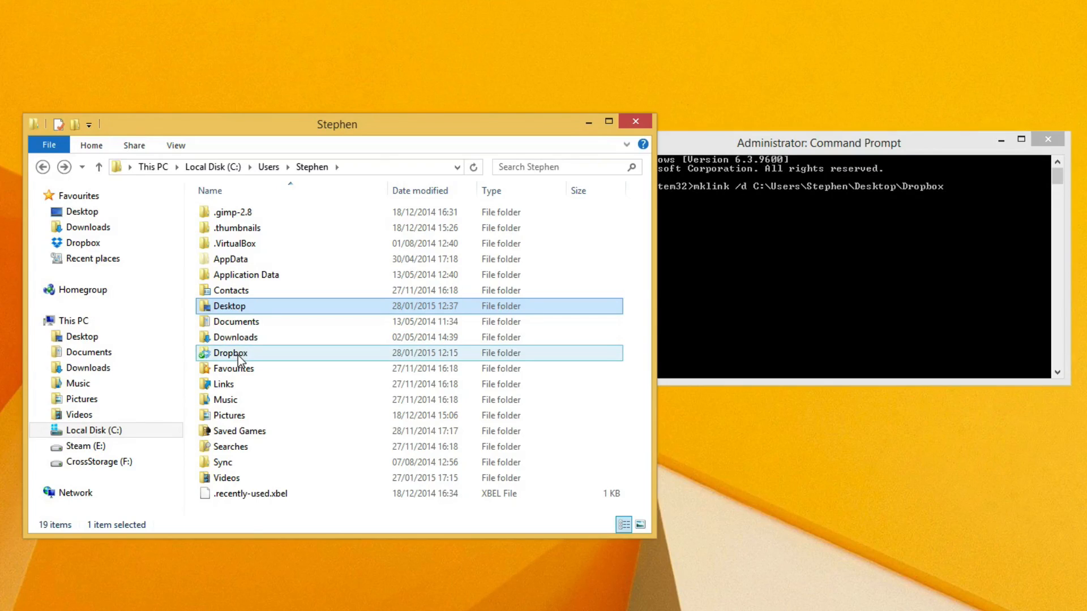
{"action": "double_click", "coordinate": [229, 353]}
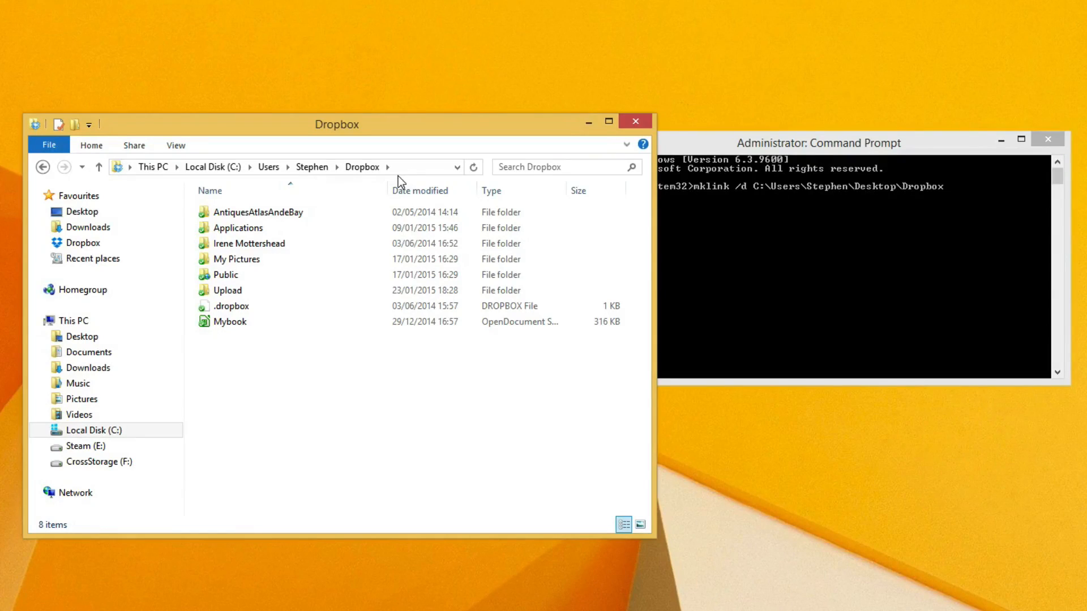
{"action": "mouse_move", "coordinate": [340, 366]}
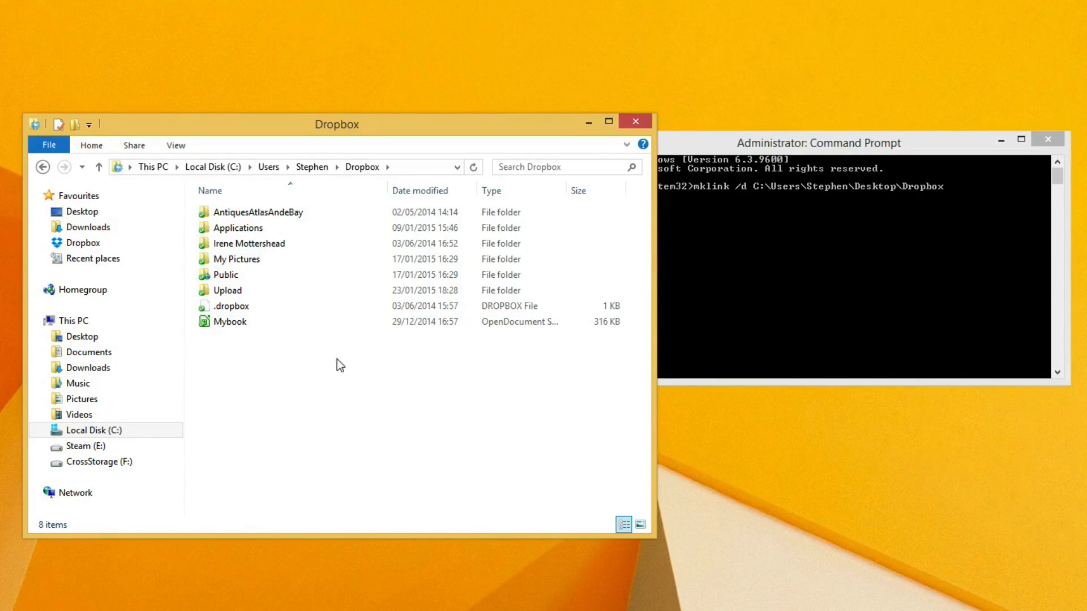
{"action": "left_click", "coordinate": [277, 167]}
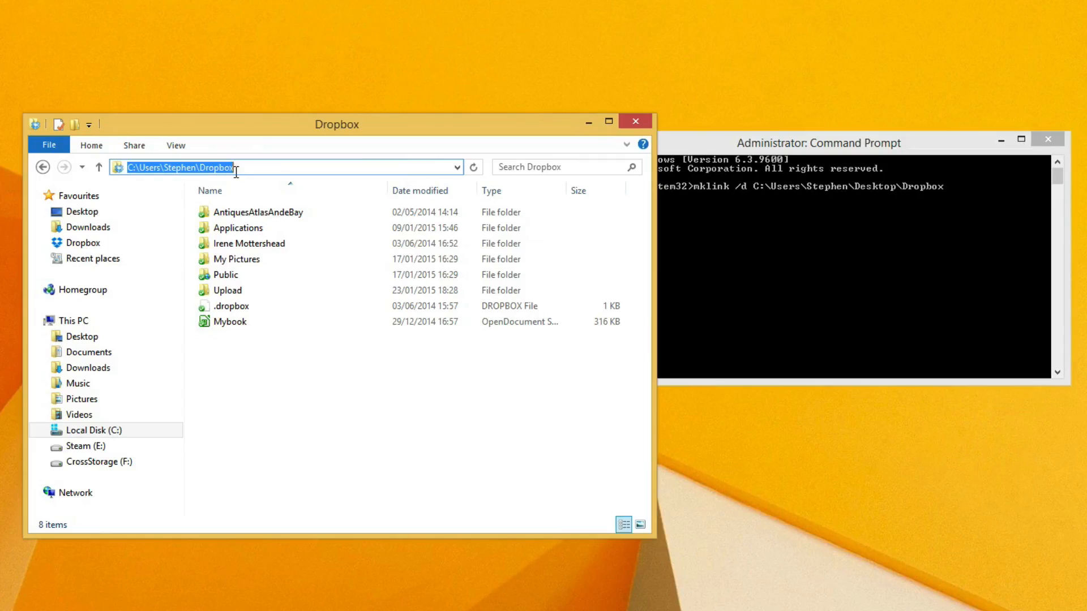
{"action": "left_click", "coordinate": [236, 228]}
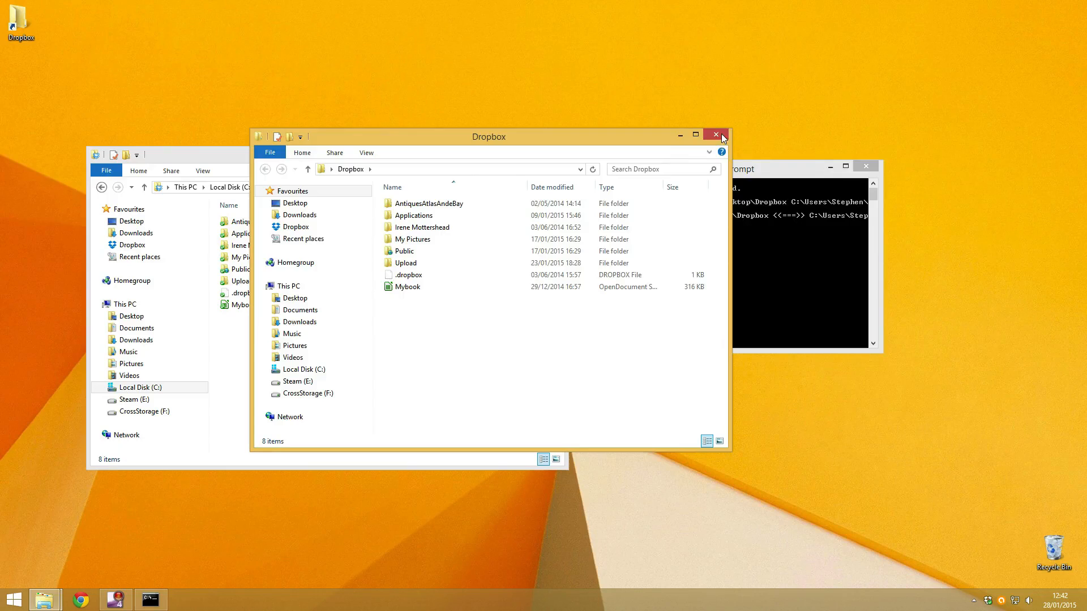
Close the Explorer window opened through the new desktop Dropbox link.
{"action": "left_click", "coordinate": [714, 134]}
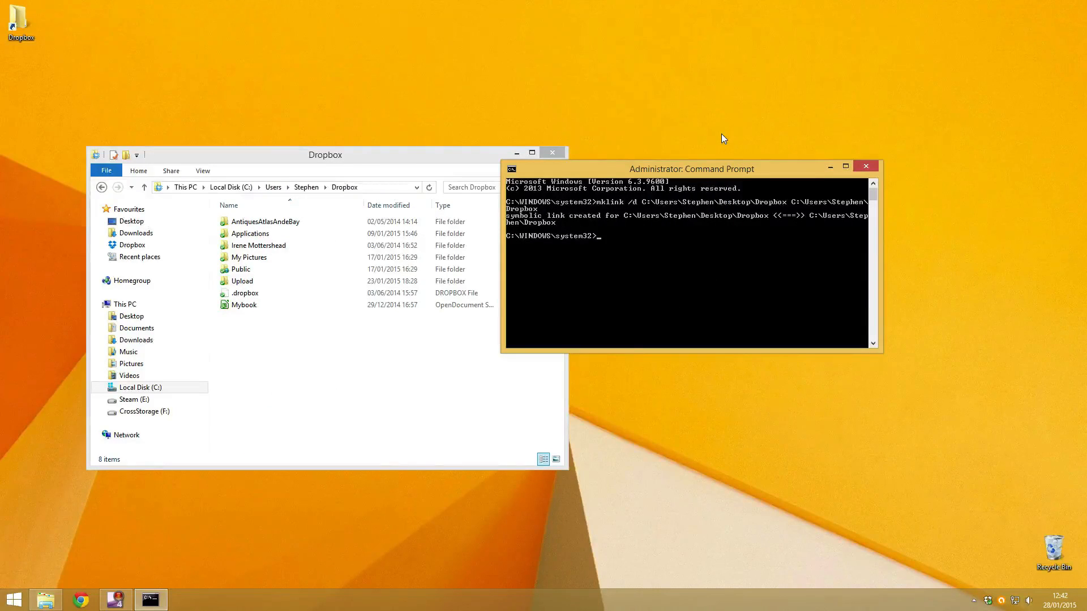